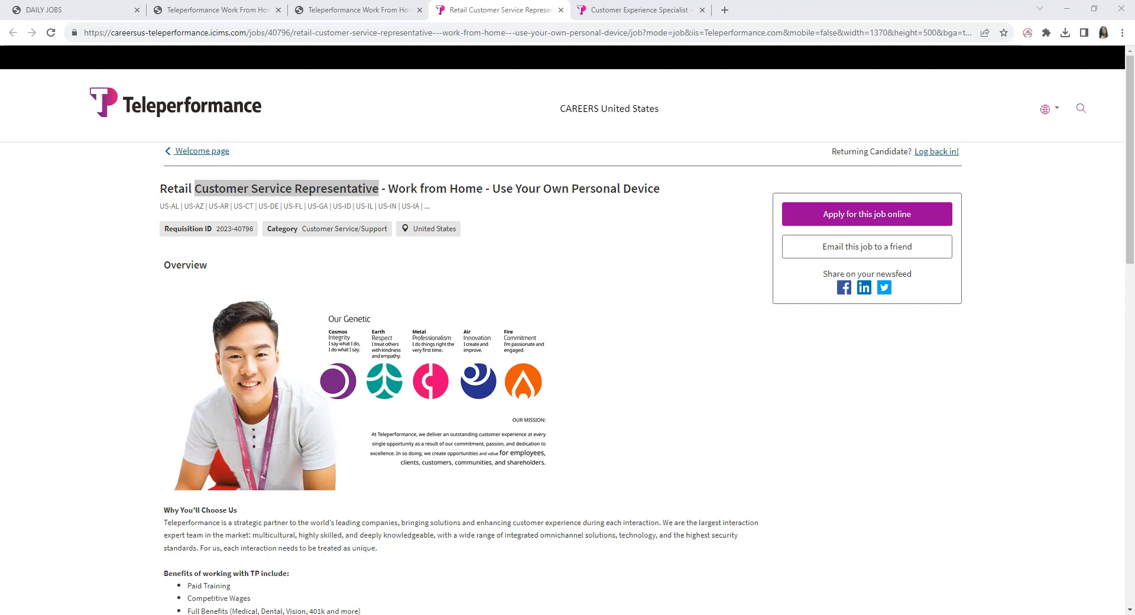
mouse_move(1042, 355)
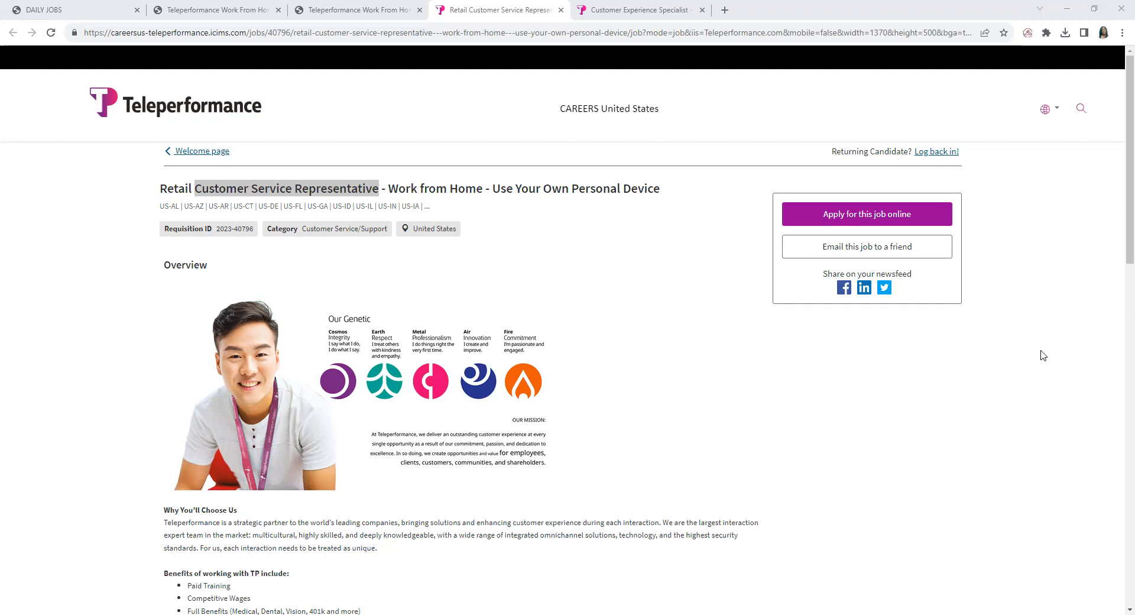
mouse_move(820, 412)
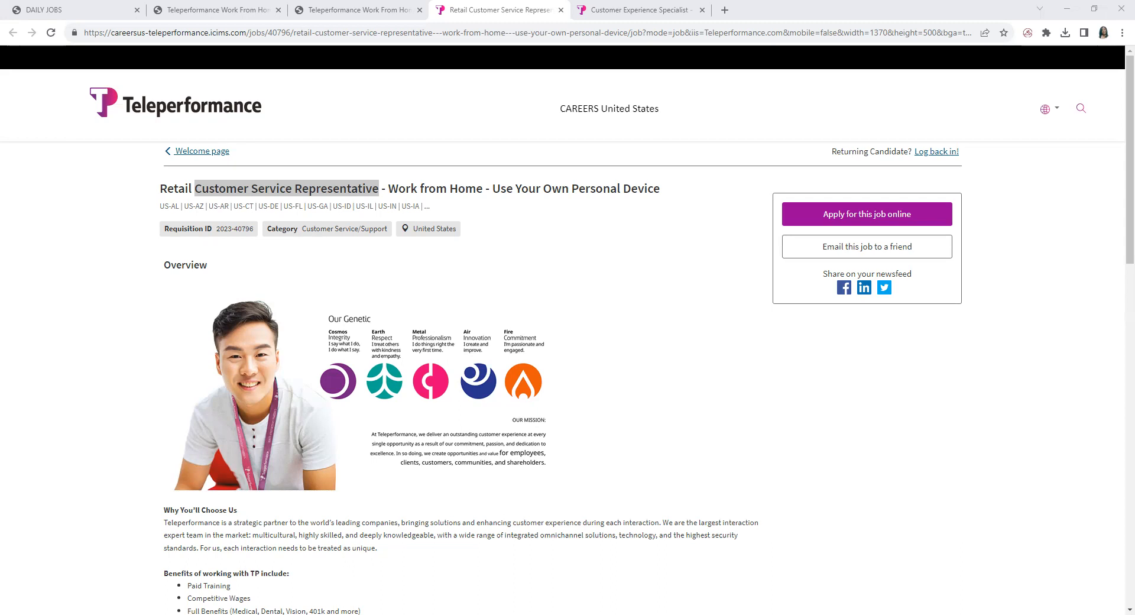
mouse_move(630, 435)
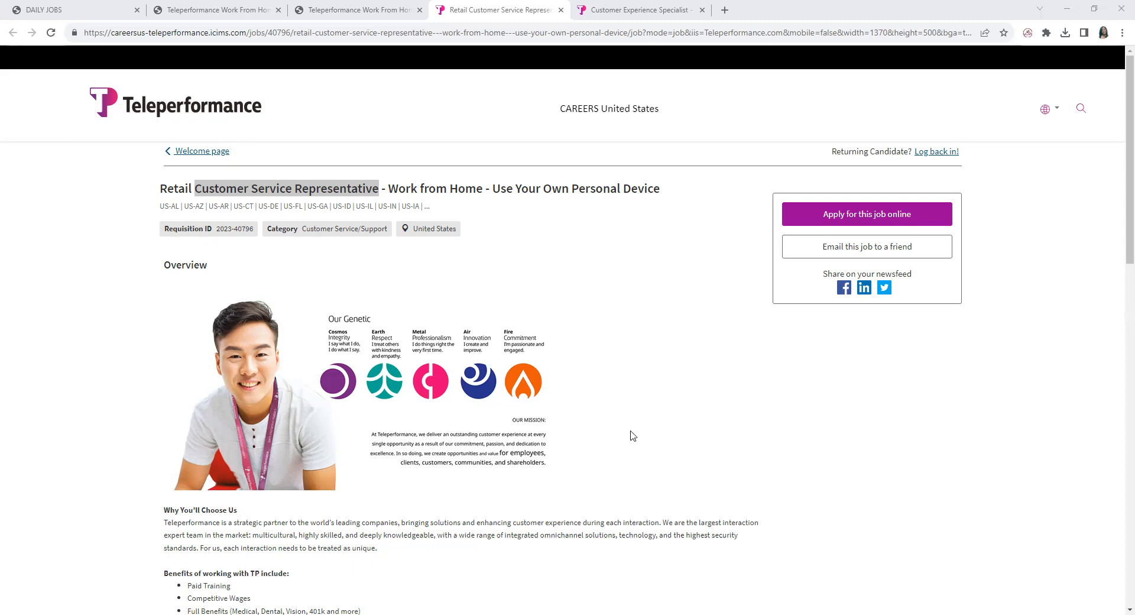
mouse_move(343, 271)
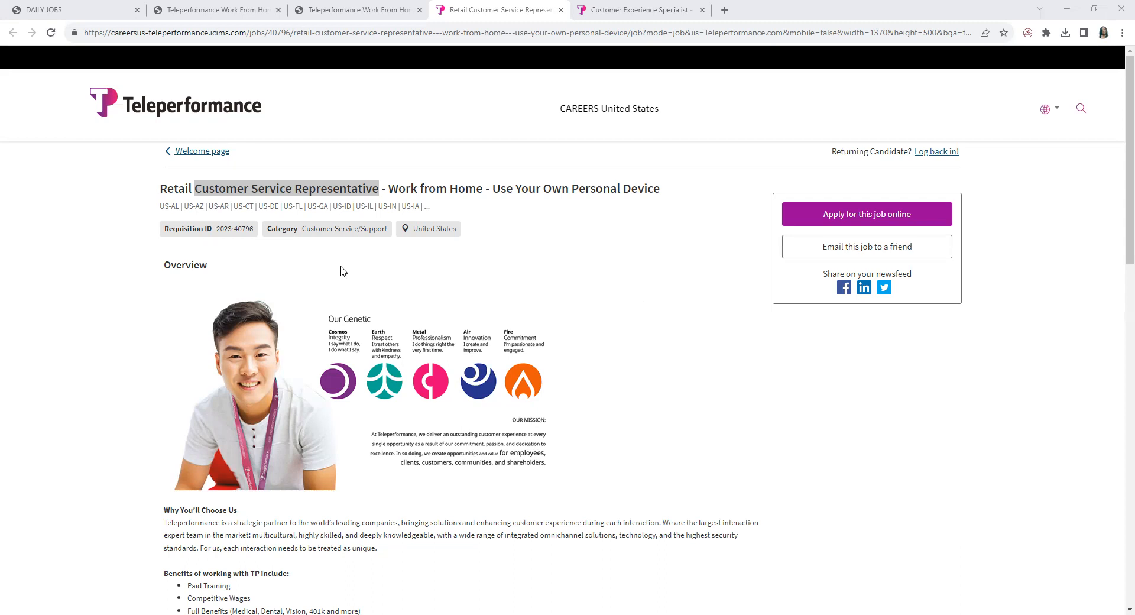
mouse_move(433, 217)
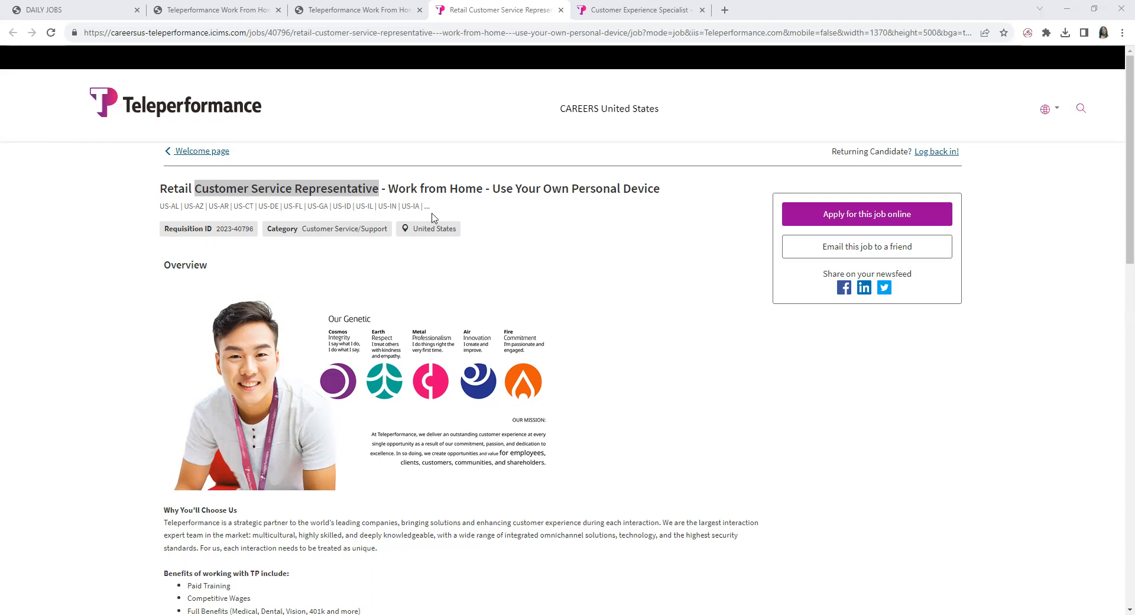
mouse_move(537, 195)
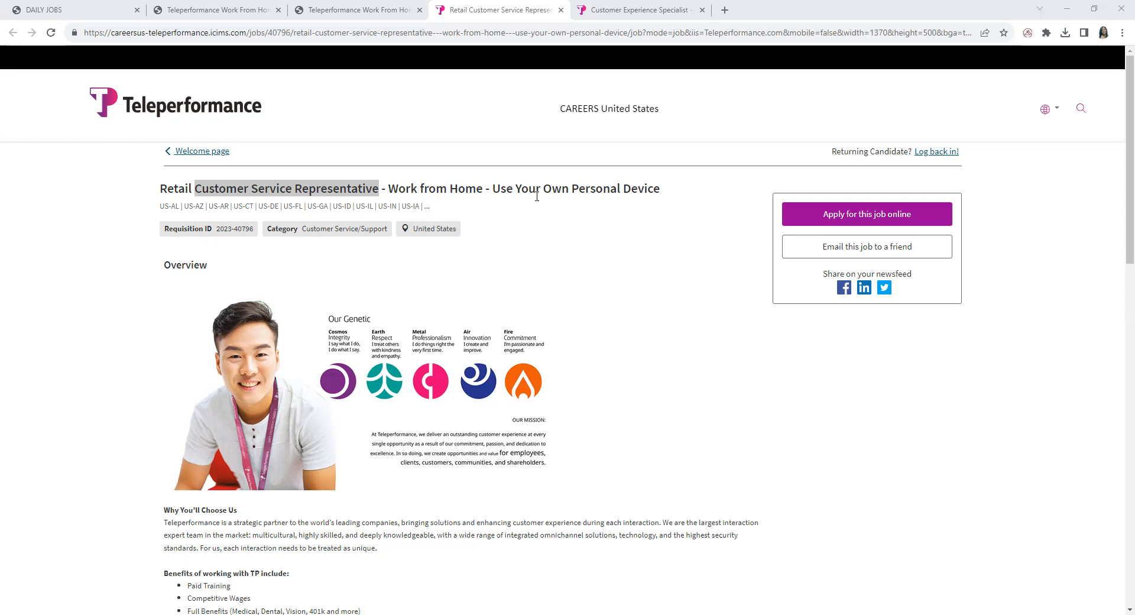
mouse_move(730, 211)
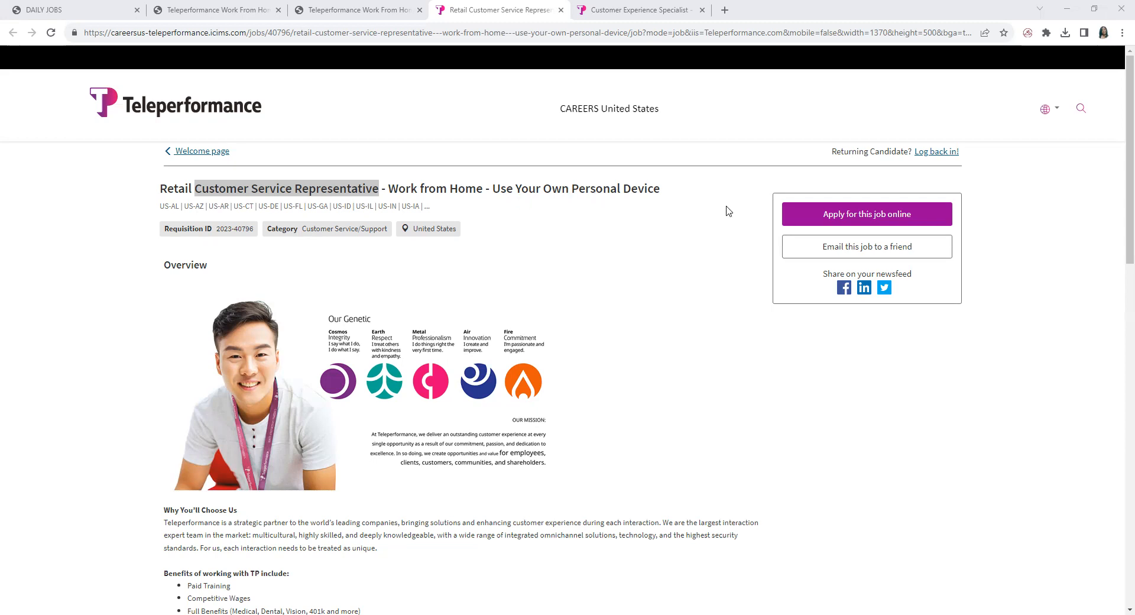
Scroll down past the overview to the device requirements, Responsibilities and start of Qualifications
scroll(down, 3)
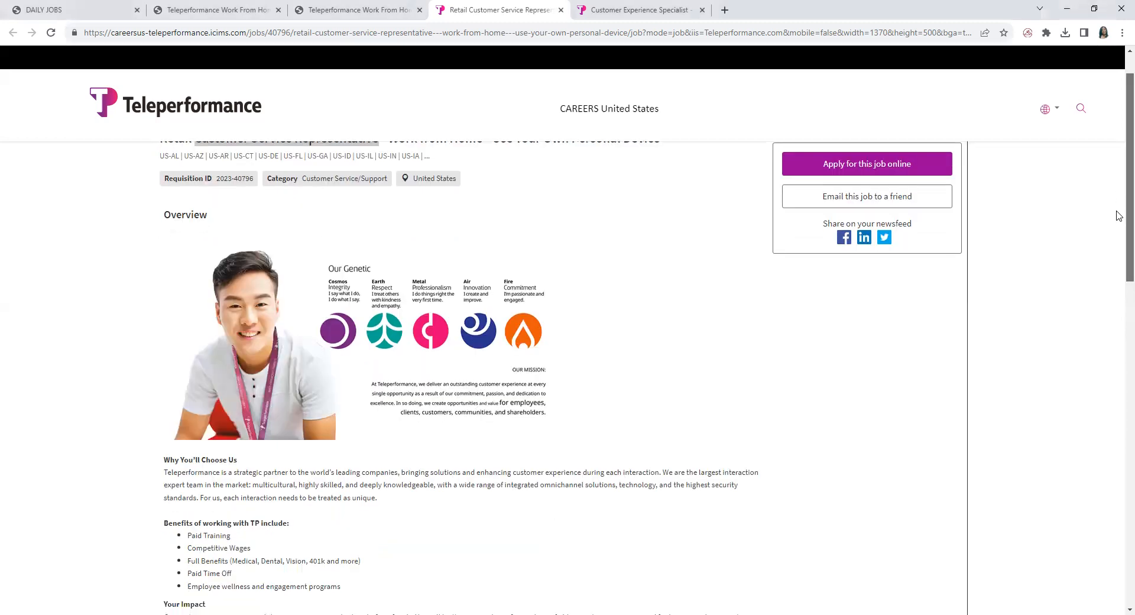
scroll(down, 3)
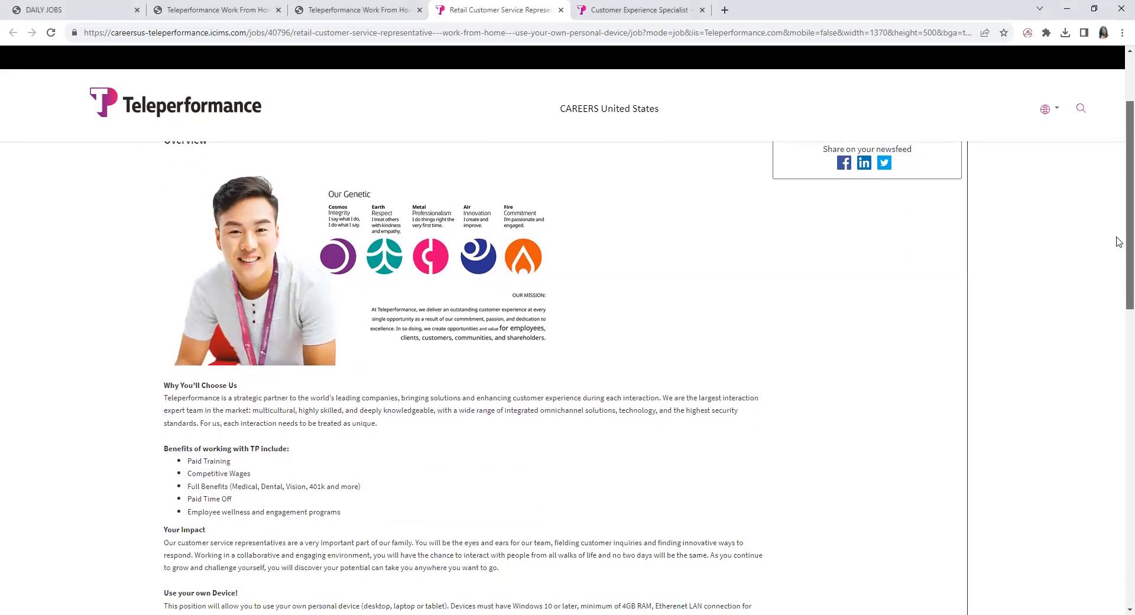
scroll(down, 3)
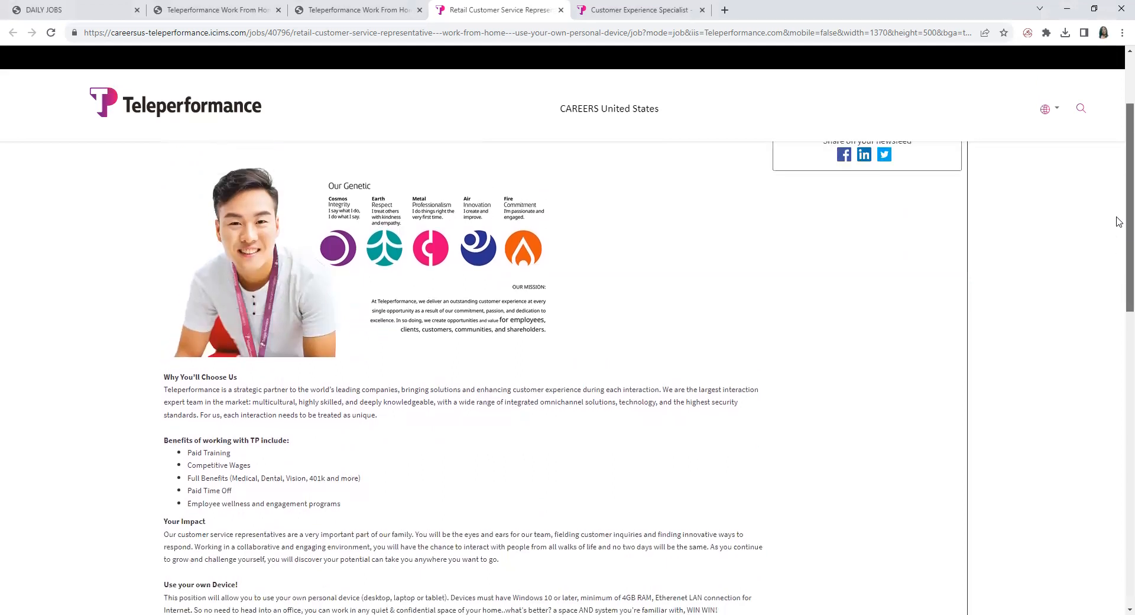
scroll(down, 3)
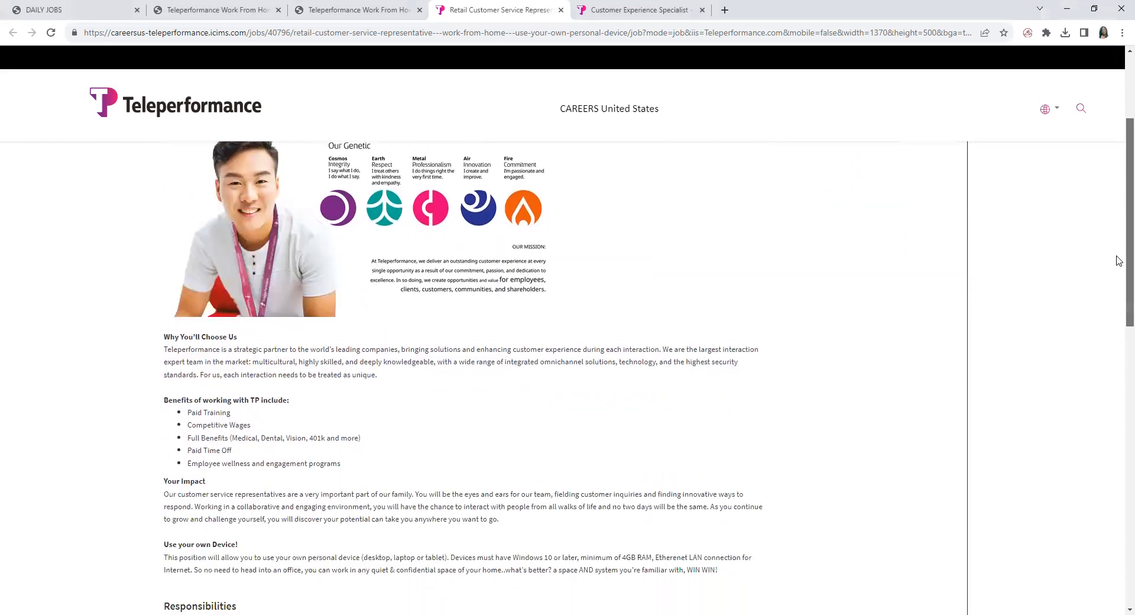
scroll(down, 3)
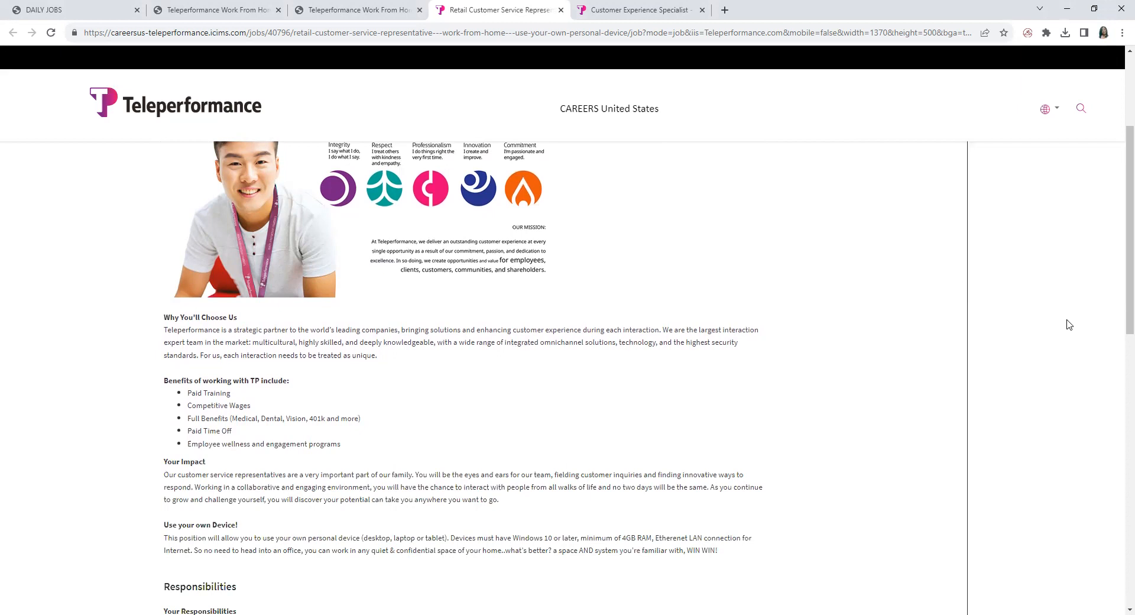
mouse_move(1119, 293)
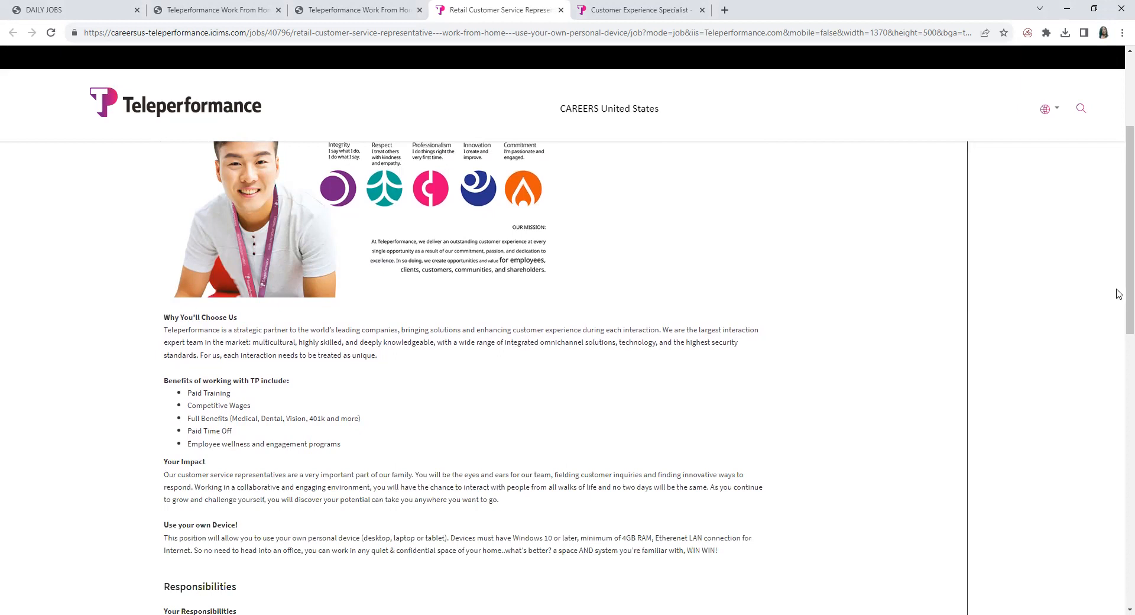
scroll(down, 3)
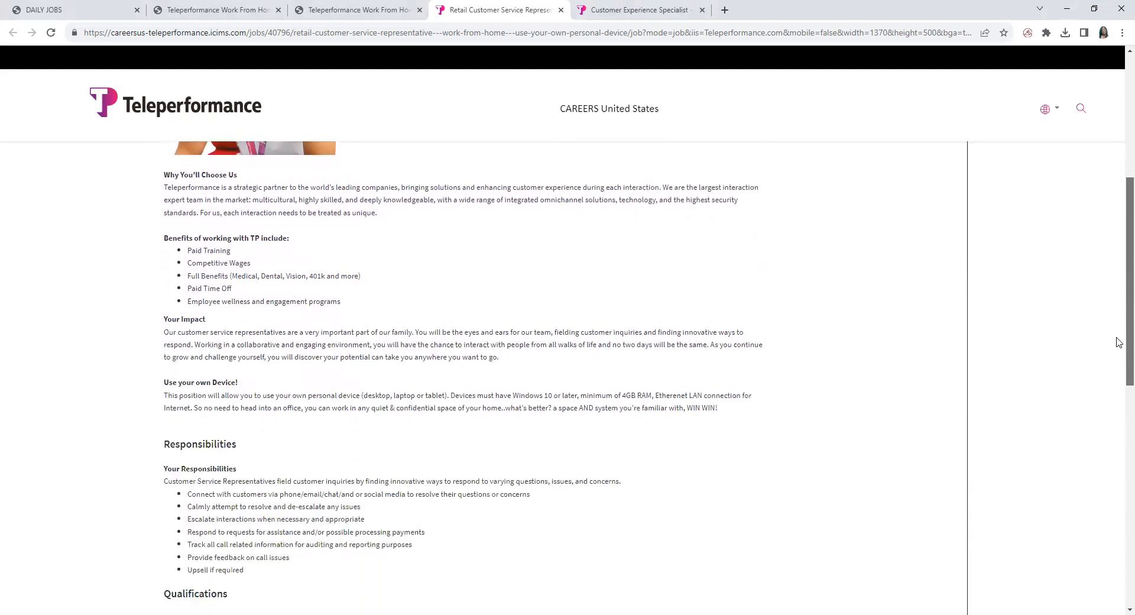
scroll(down, 3)
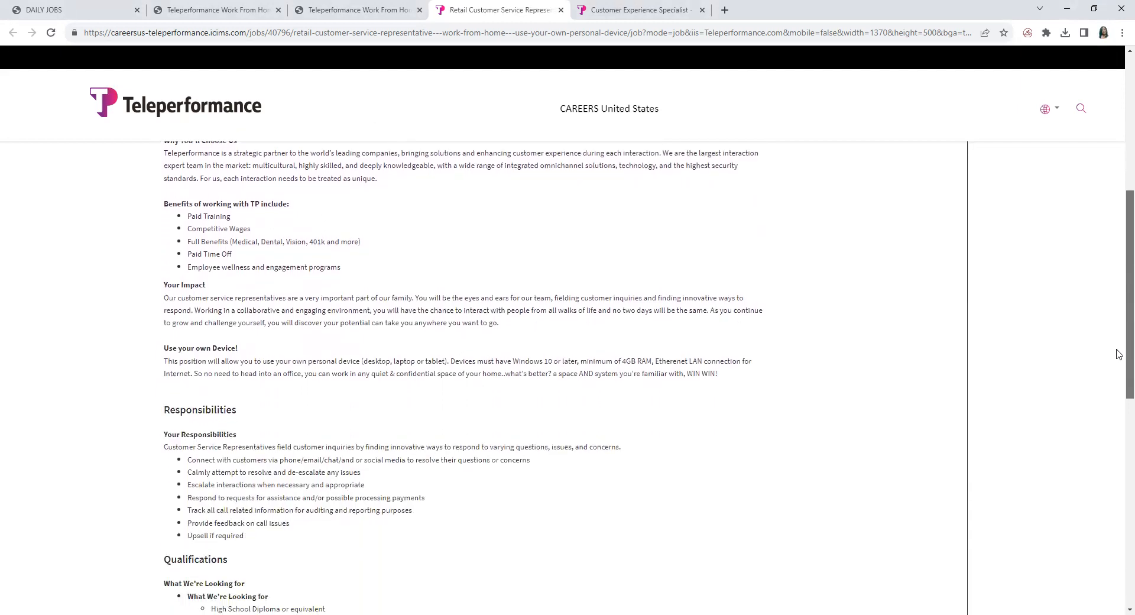
scroll(down, 3)
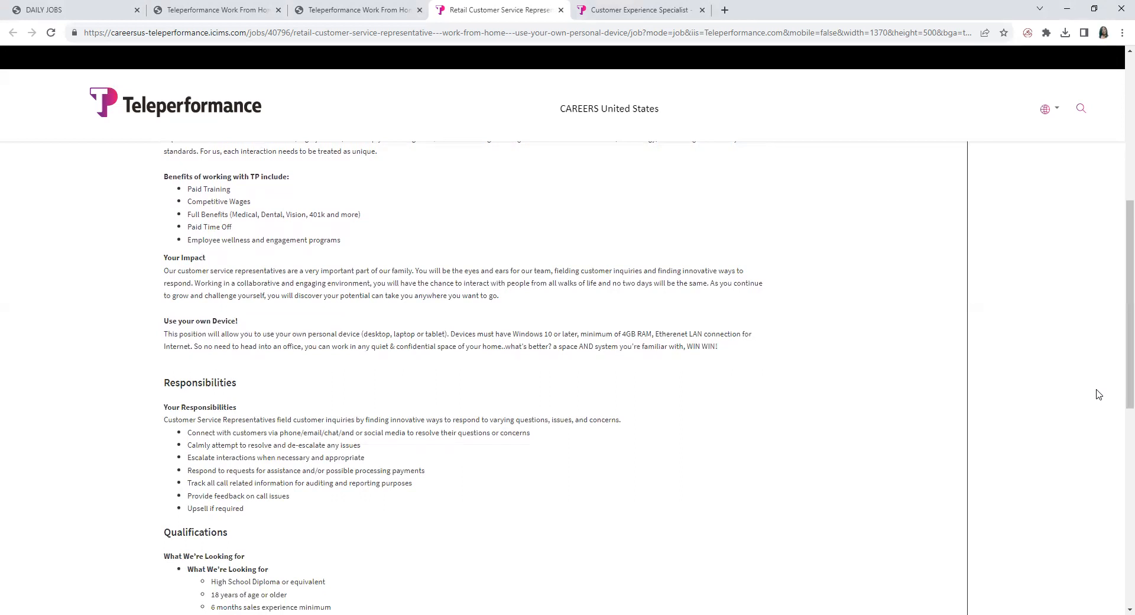
mouse_move(1086, 374)
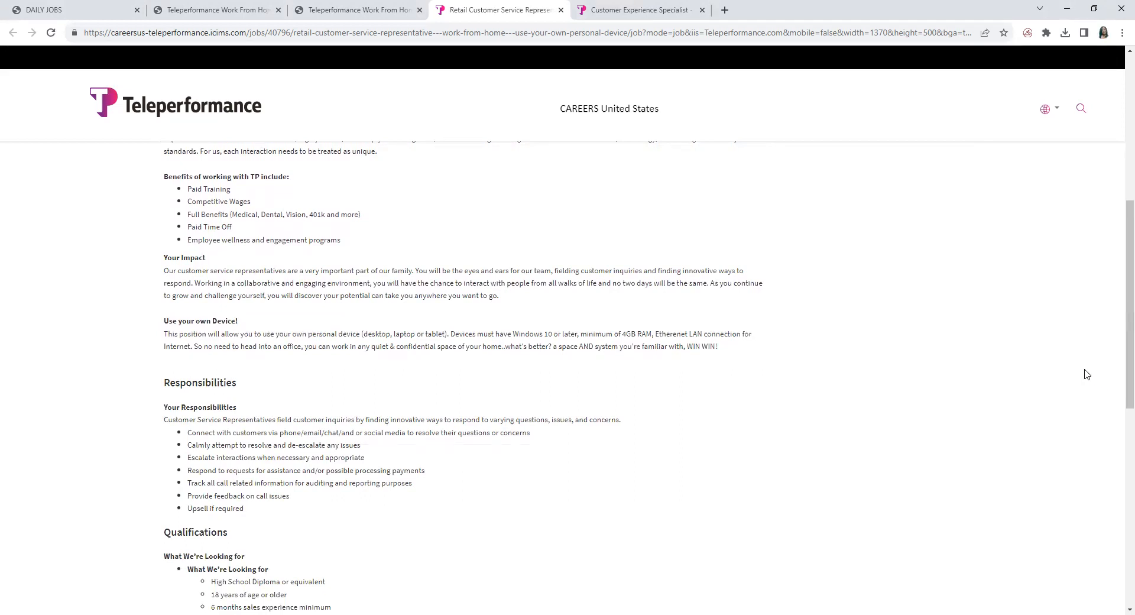
mouse_move(1110, 454)
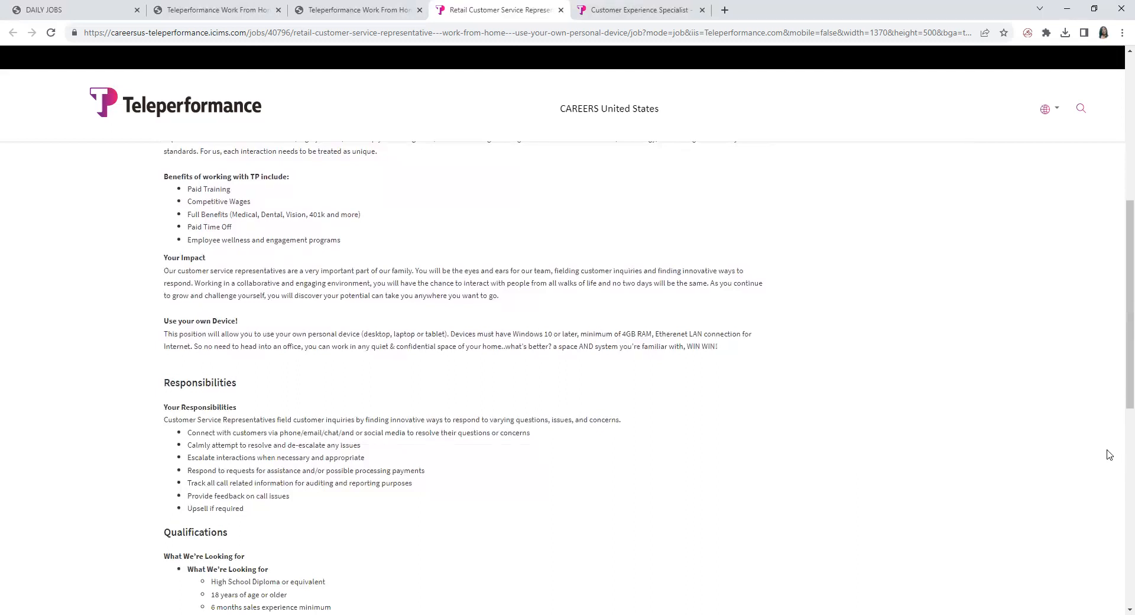
mouse_move(1079, 457)
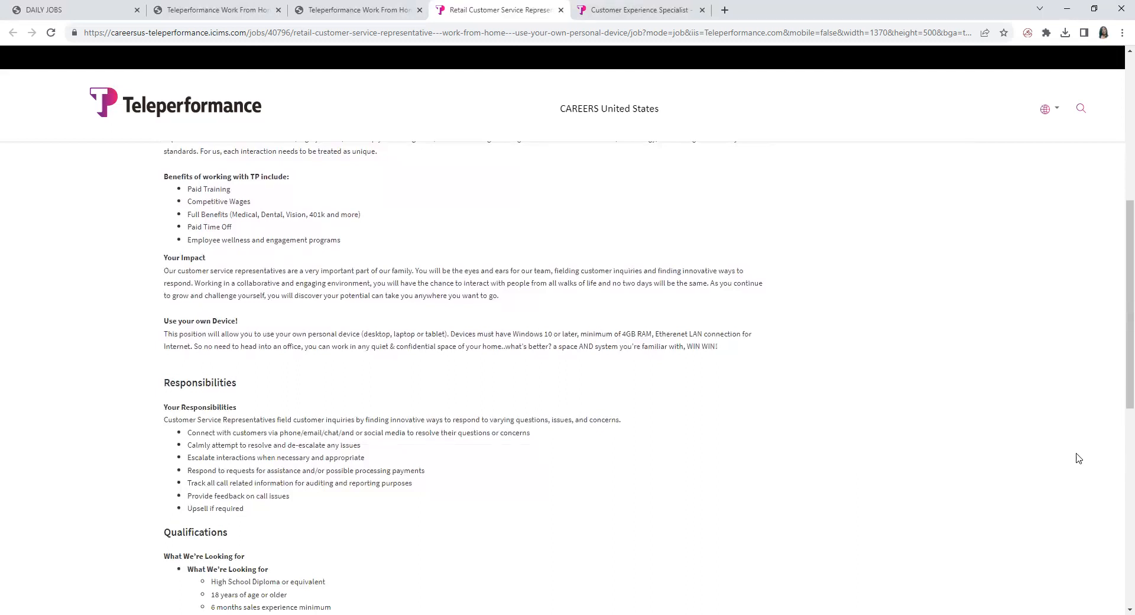
mouse_move(669, 345)
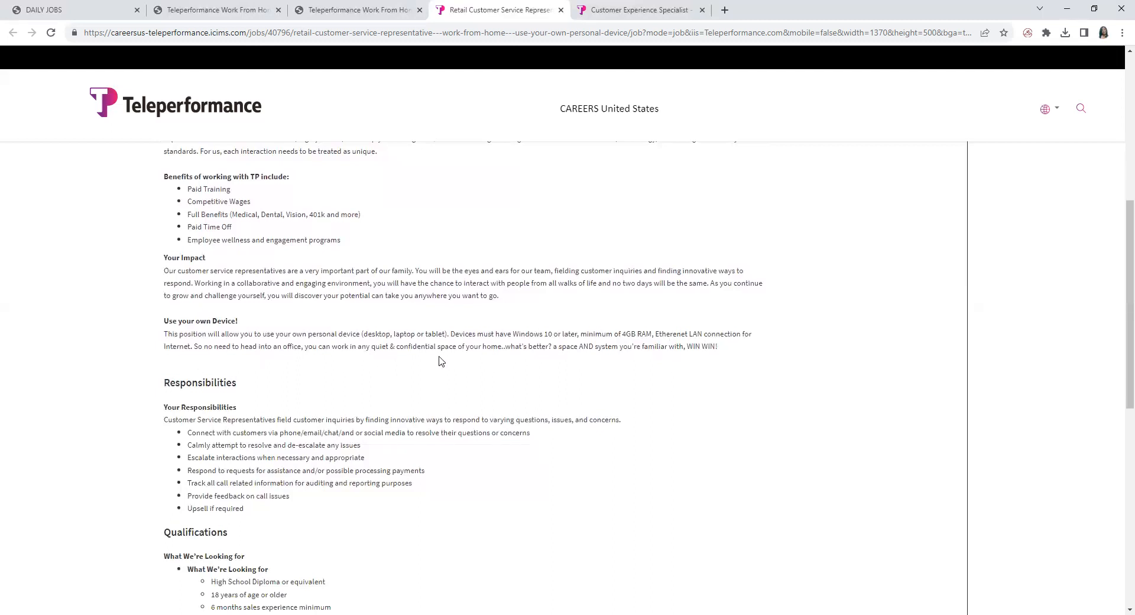
mouse_move(707, 358)
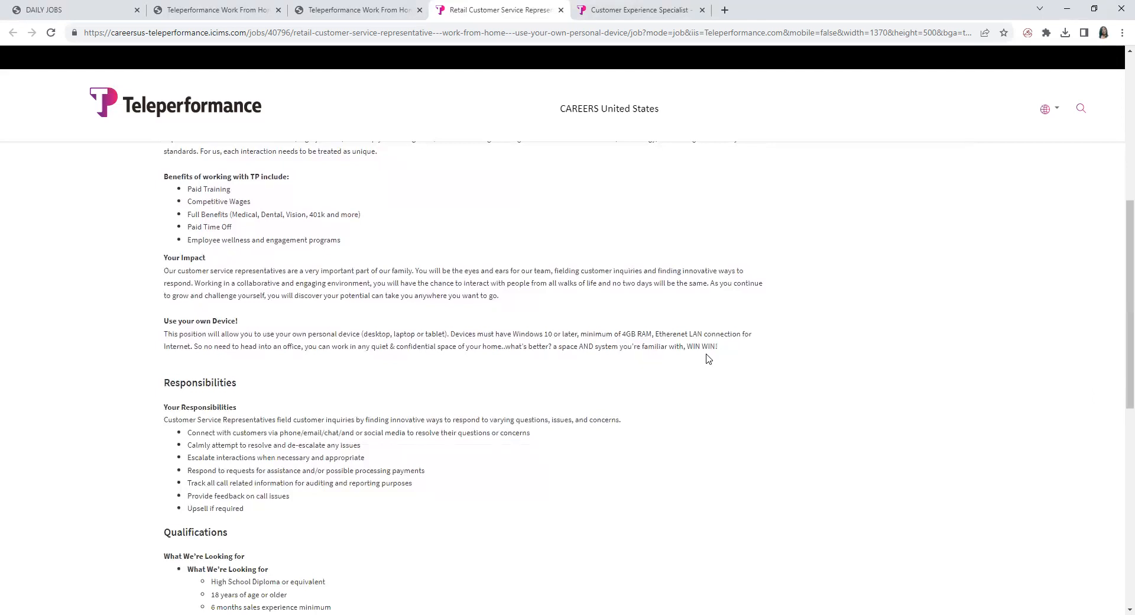
Scroll down through the Qualifications, Work from Home Requirements and 'Being One of Our People' sections
scroll(down, 3)
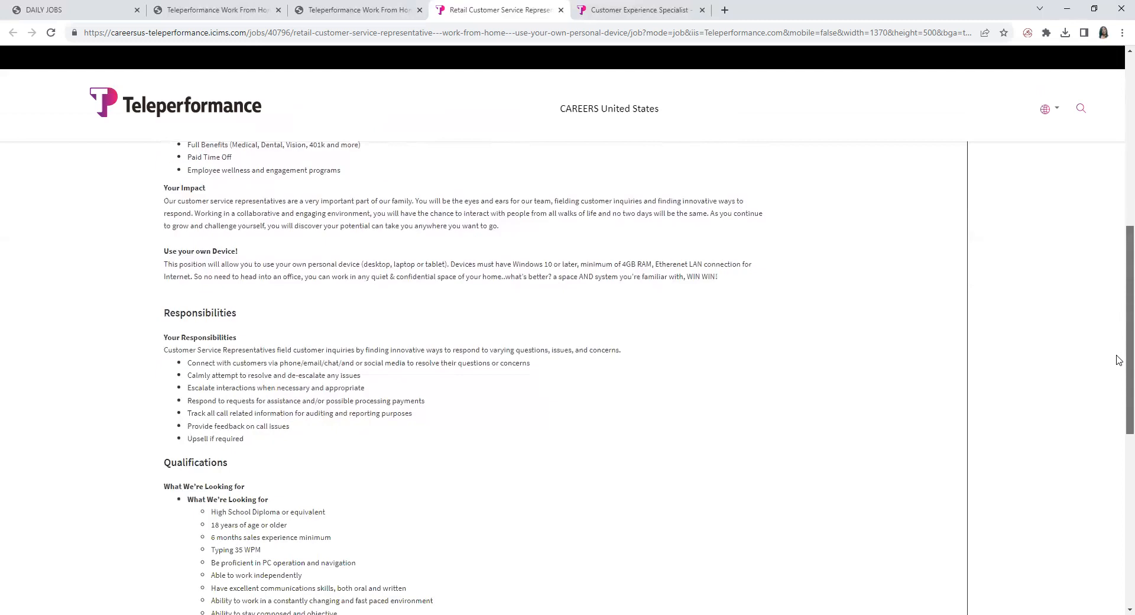
scroll(down, 3)
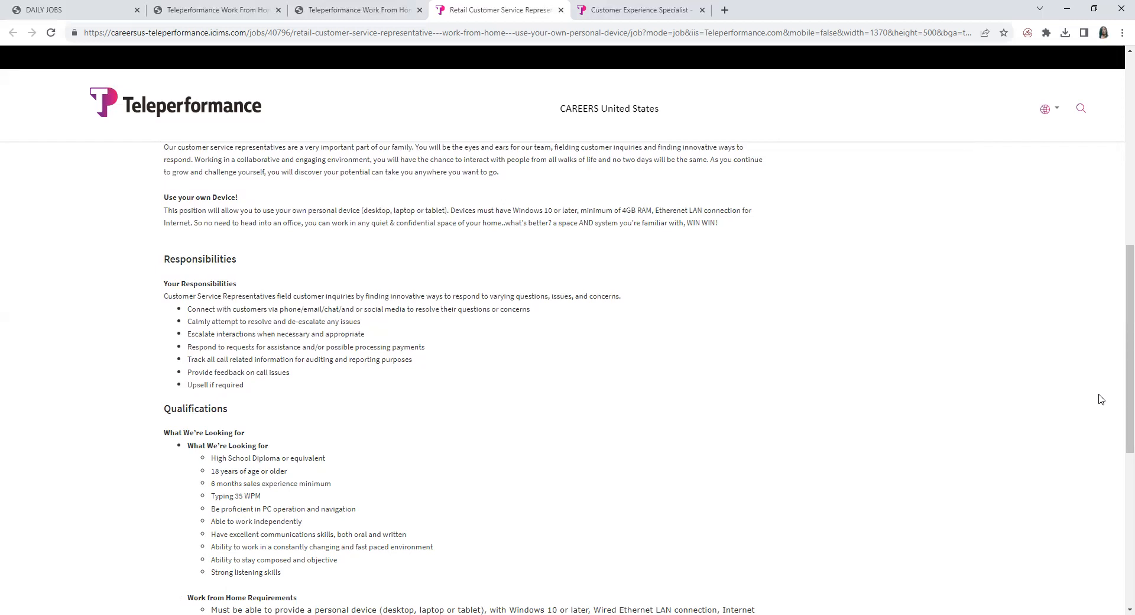
scroll(down, 3)
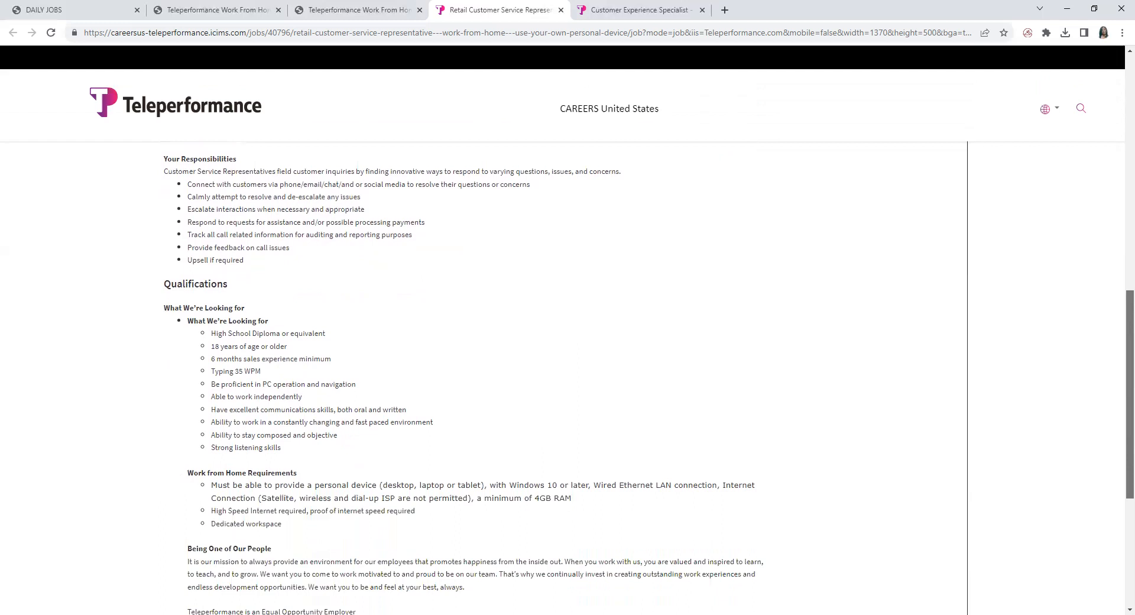
scroll(down, 3)
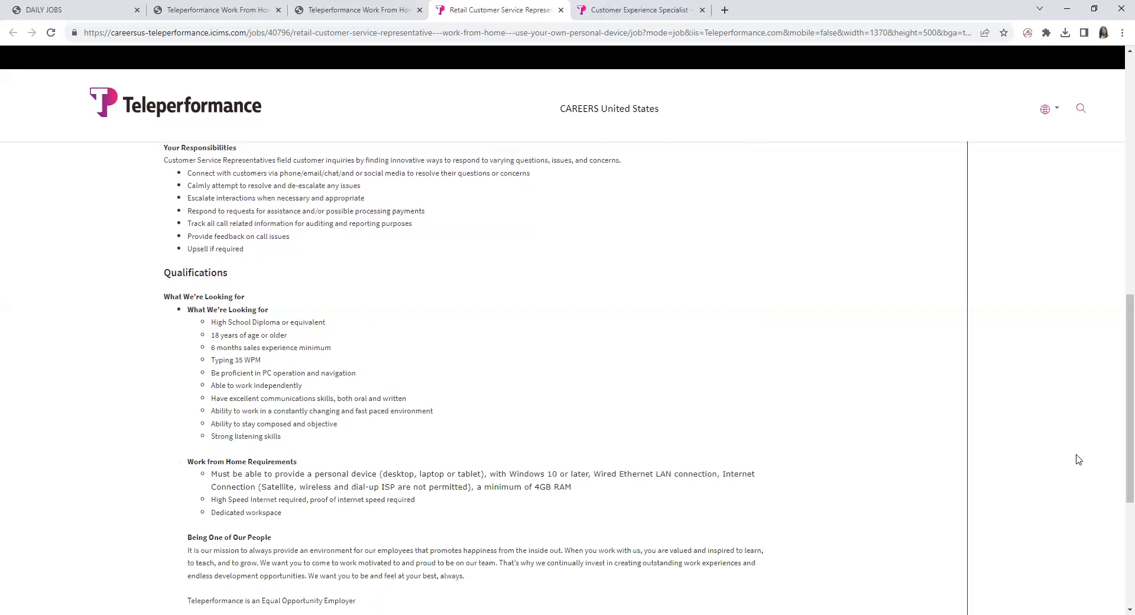
mouse_move(614, 433)
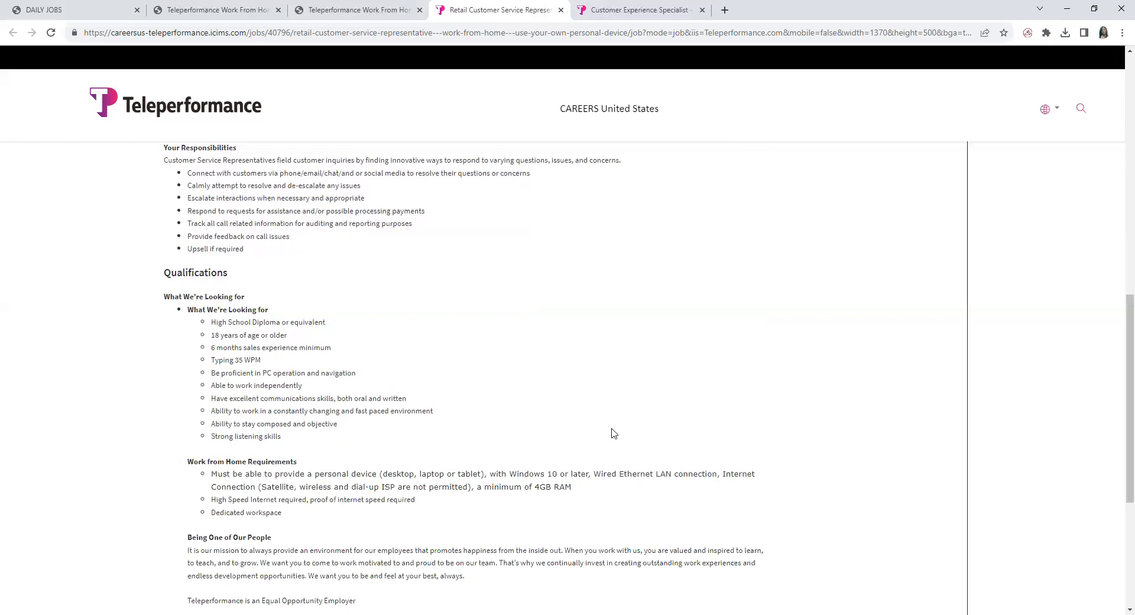
mouse_move(375, 513)
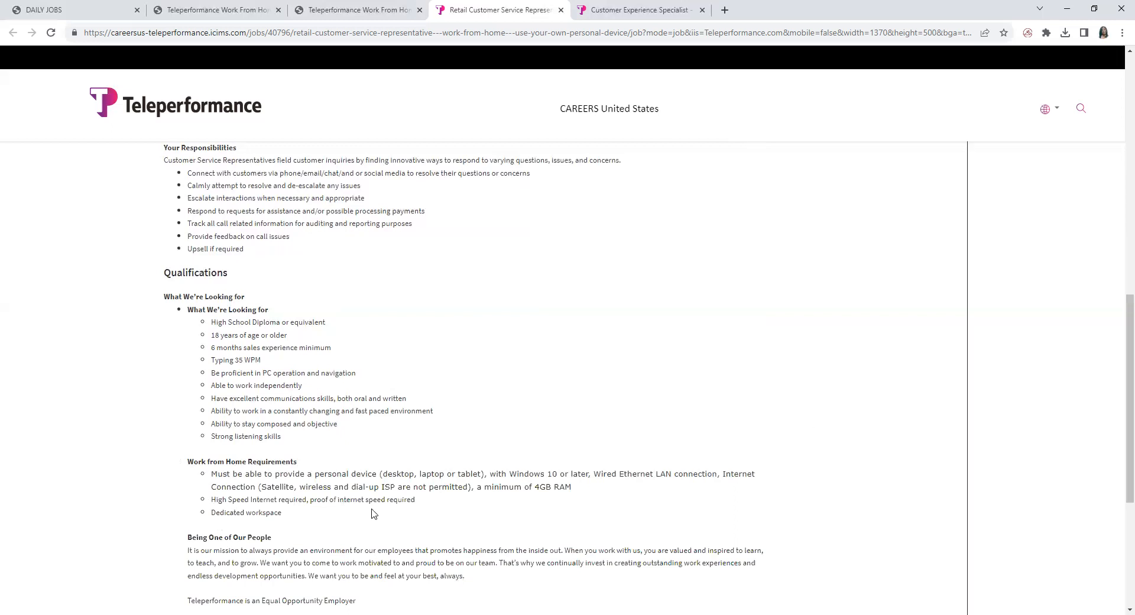
mouse_move(809, 514)
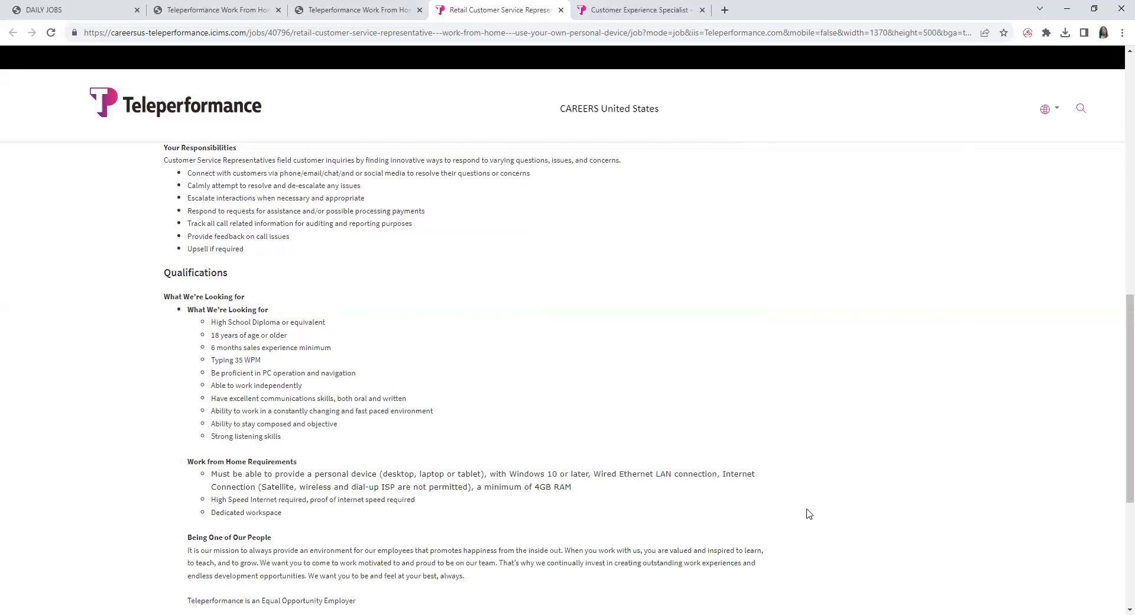
Scroll back up to the posting's title and 'Apply for this job online' button
scroll(down, 3)
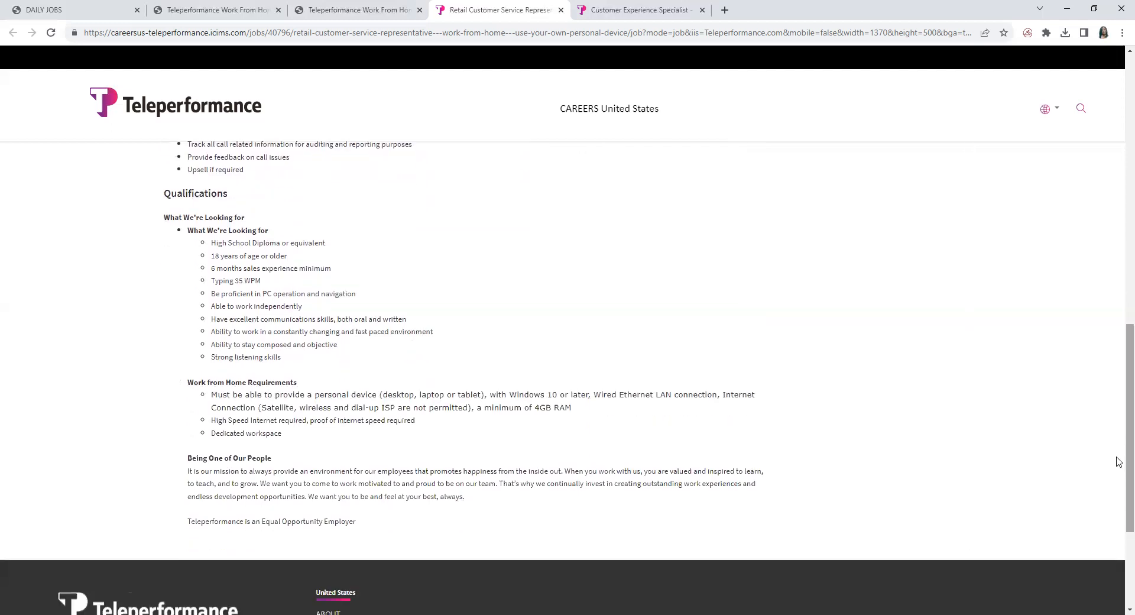
scroll(up, 3)
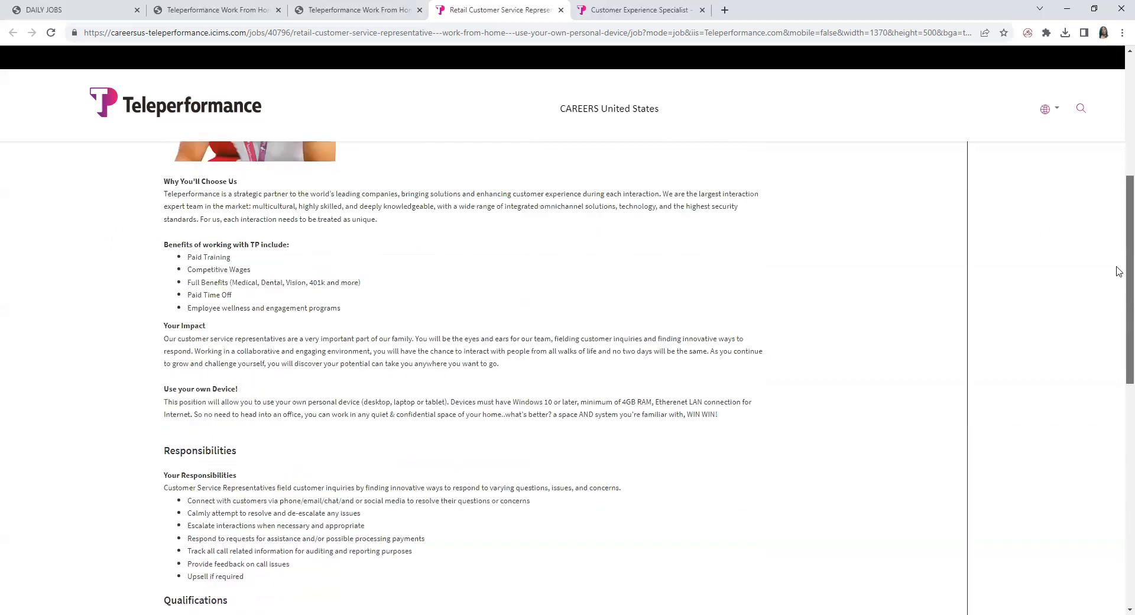
scroll(up, 3)
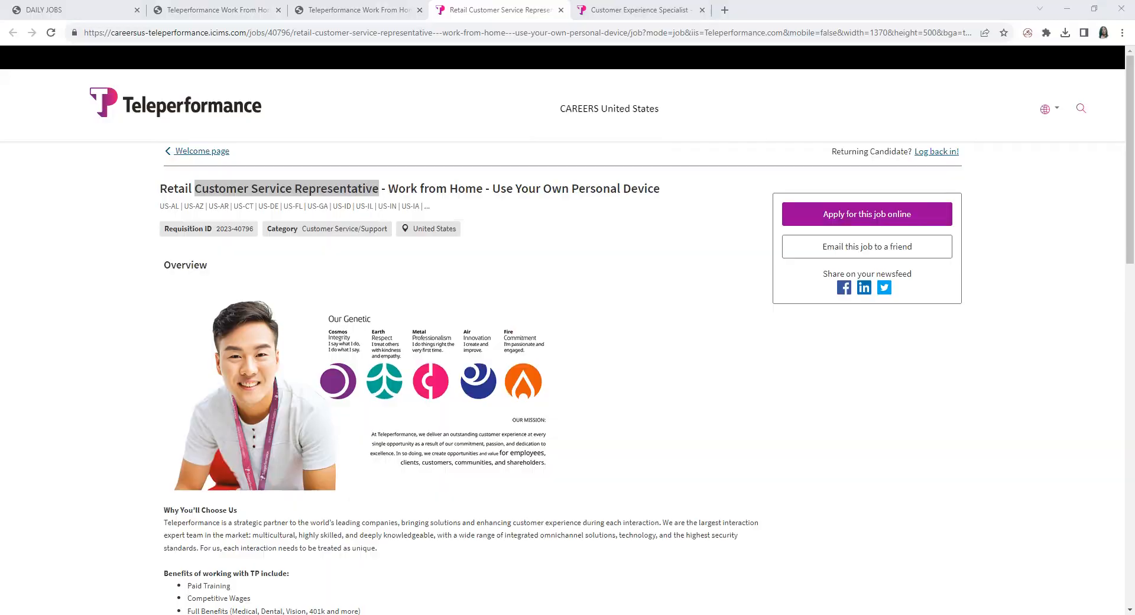
Switch to the Customer Experience Specialist tab and scroll through its Benefits and Responsibilities
click(639, 9)
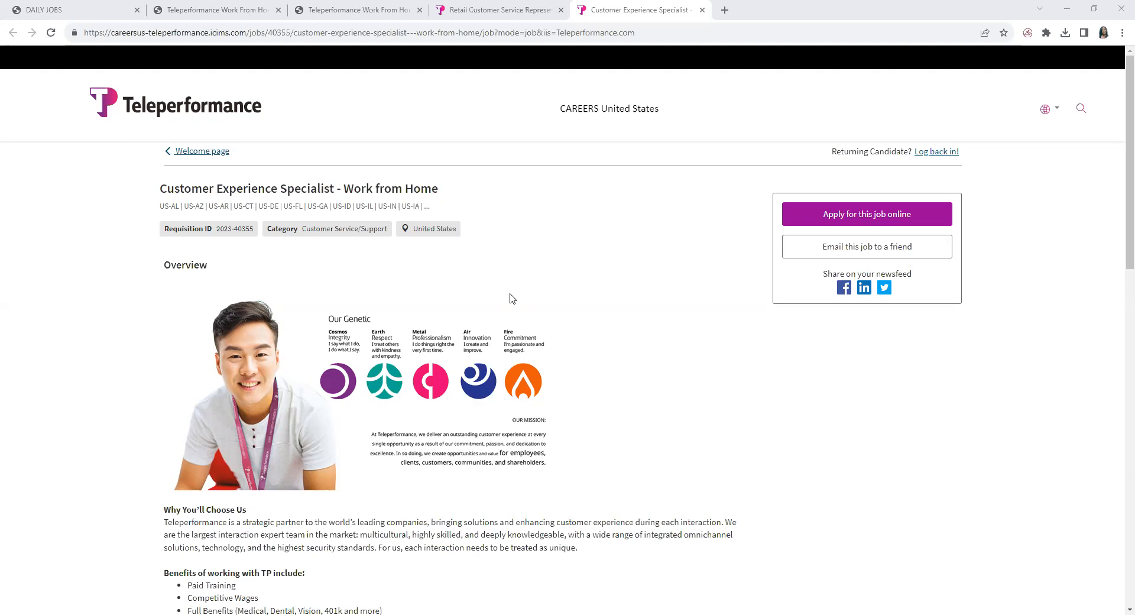
mouse_move(289, 218)
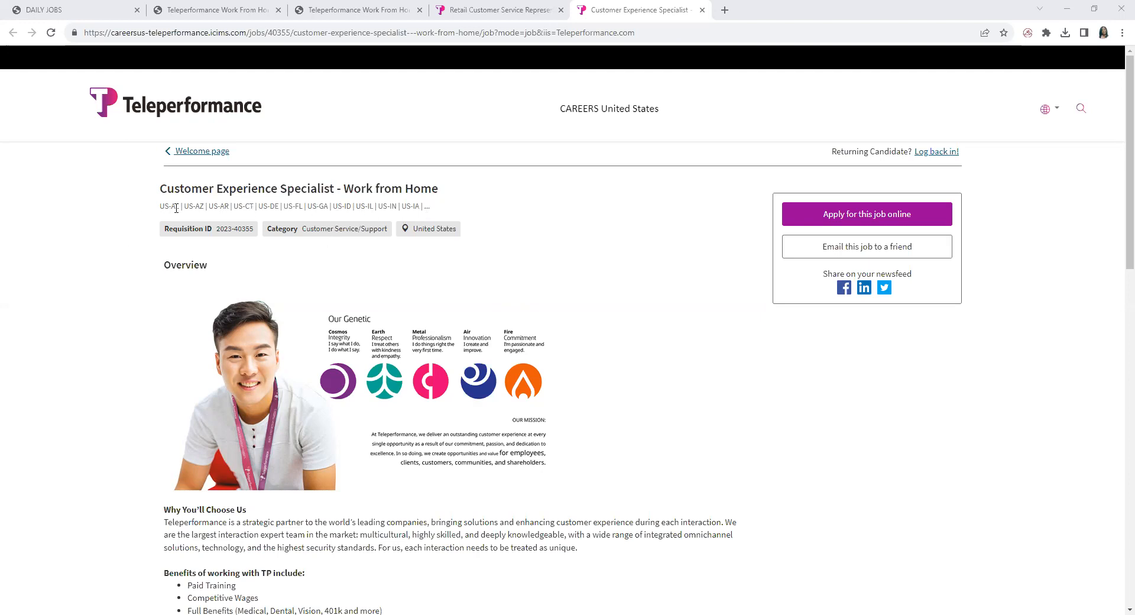
mouse_move(1118, 166)
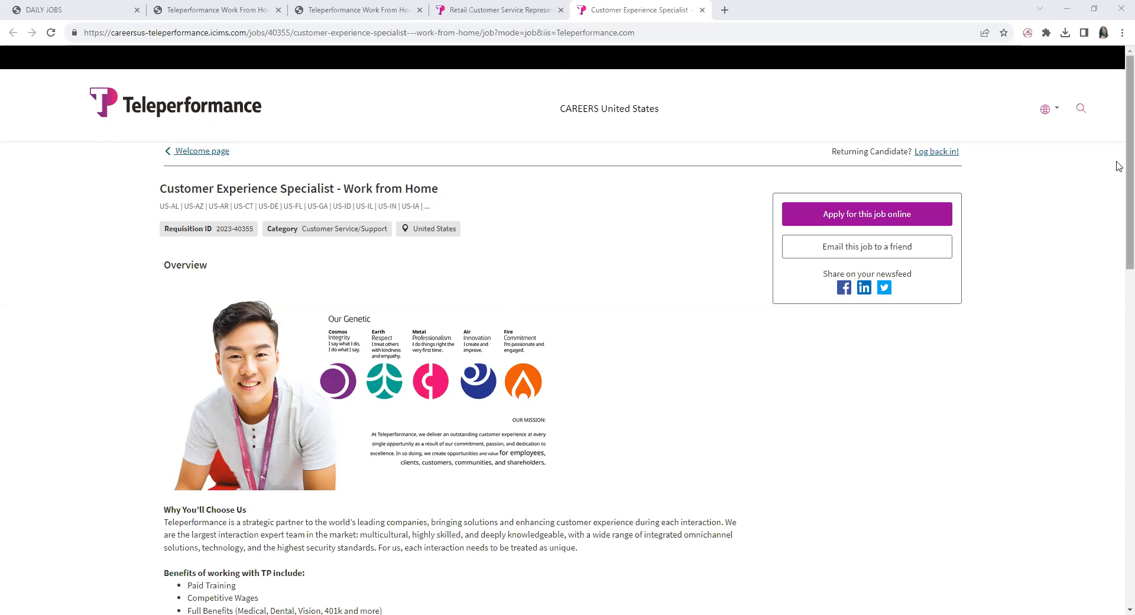
scroll(down, 3)
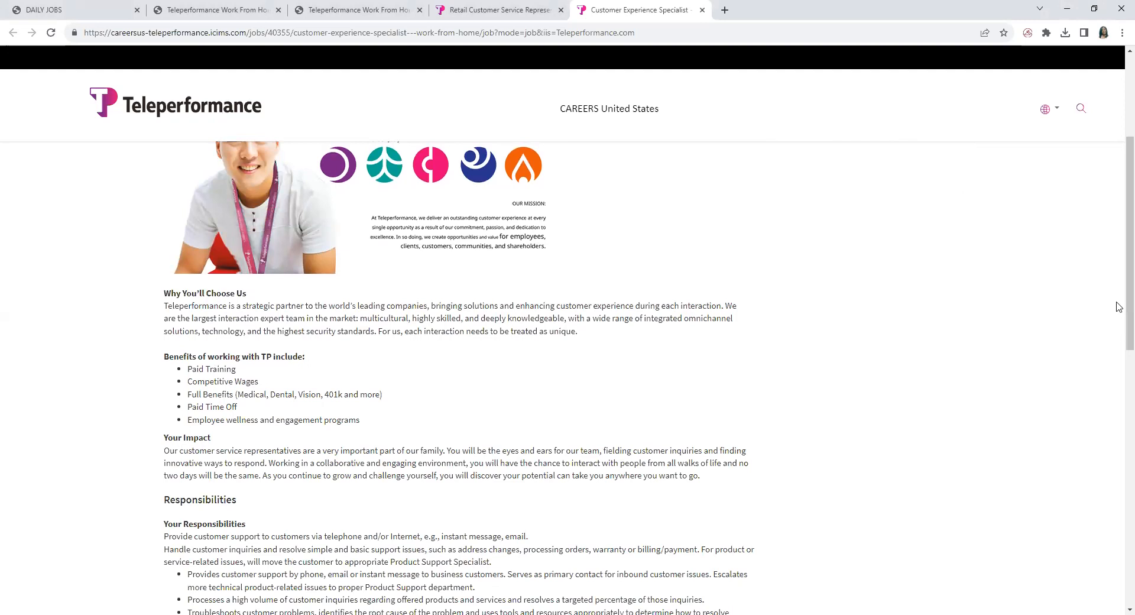
scroll(down, 3)
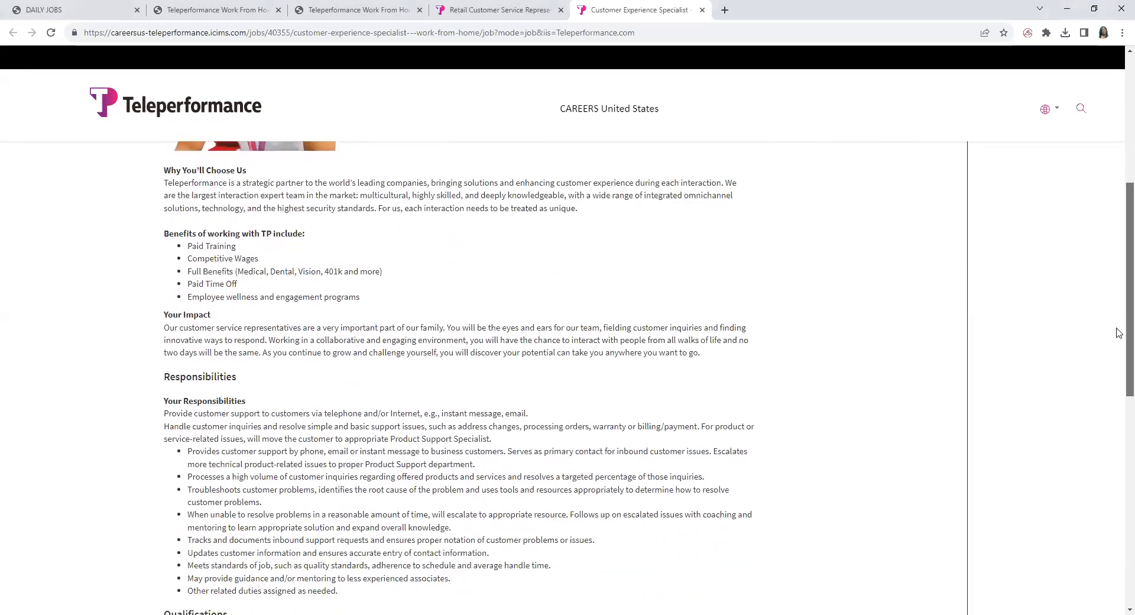
scroll(down, 3)
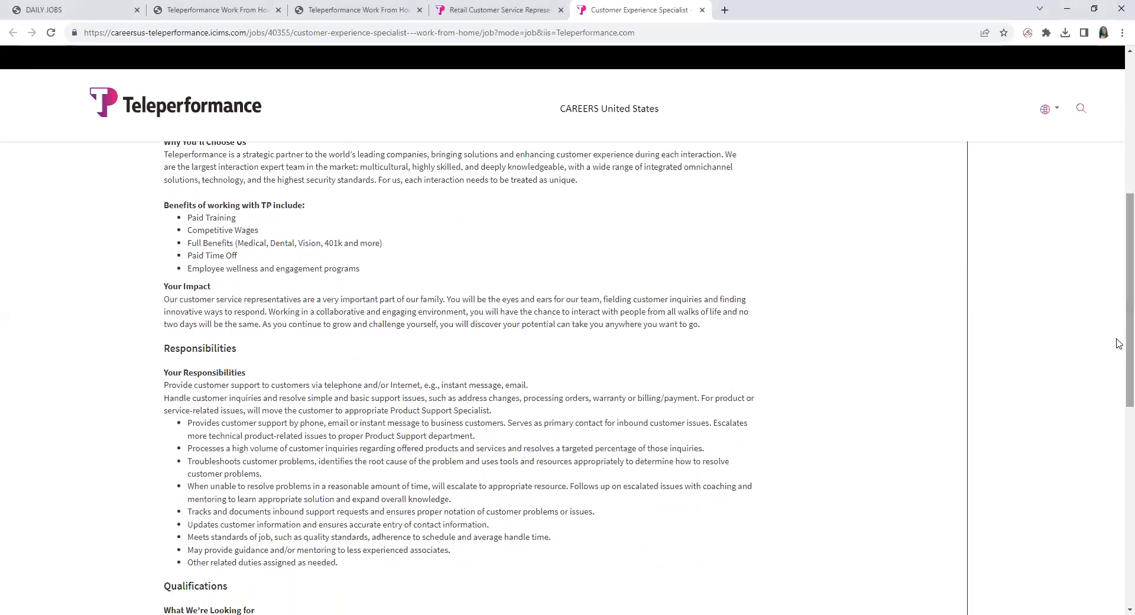
mouse_move(992, 407)
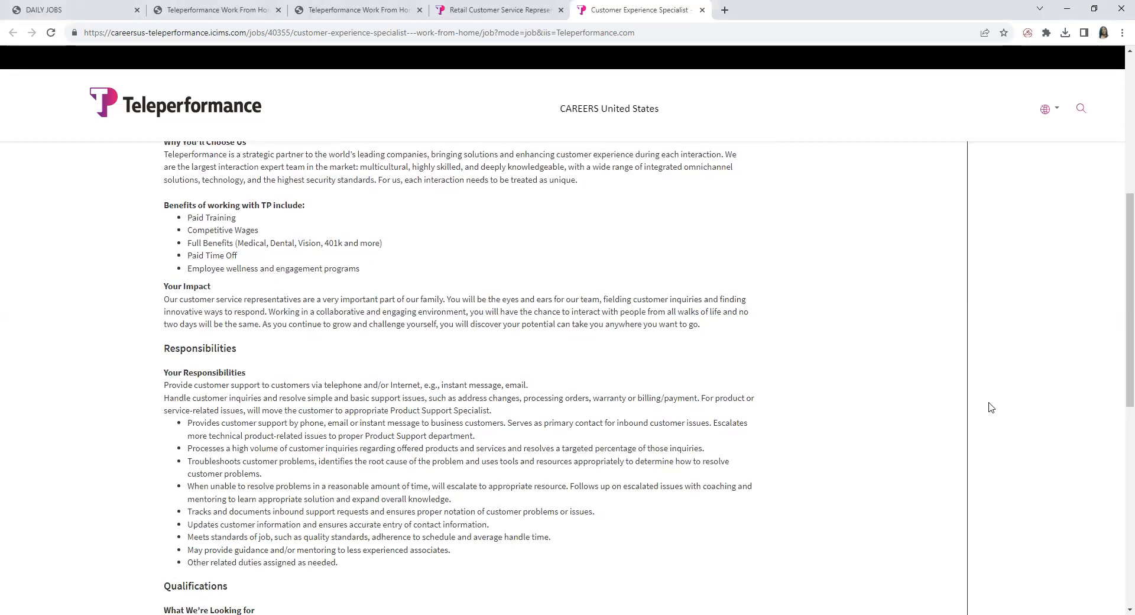
mouse_move(955, 313)
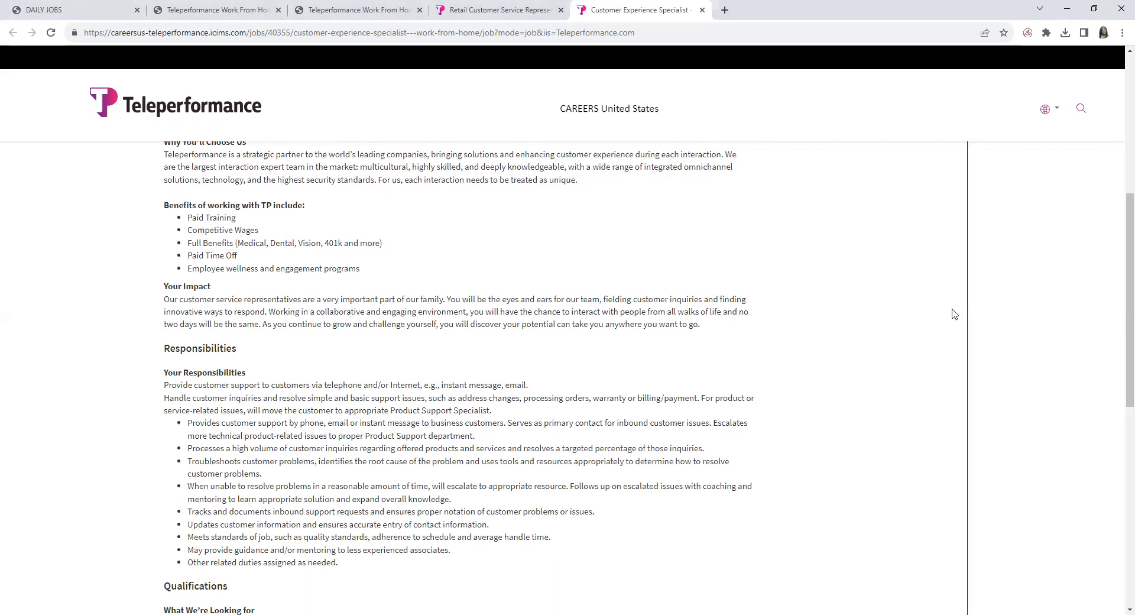
Scroll to the Qualifications section, back to the top, then return to the Retail Customer Service Representative tab
scroll(down, 3)
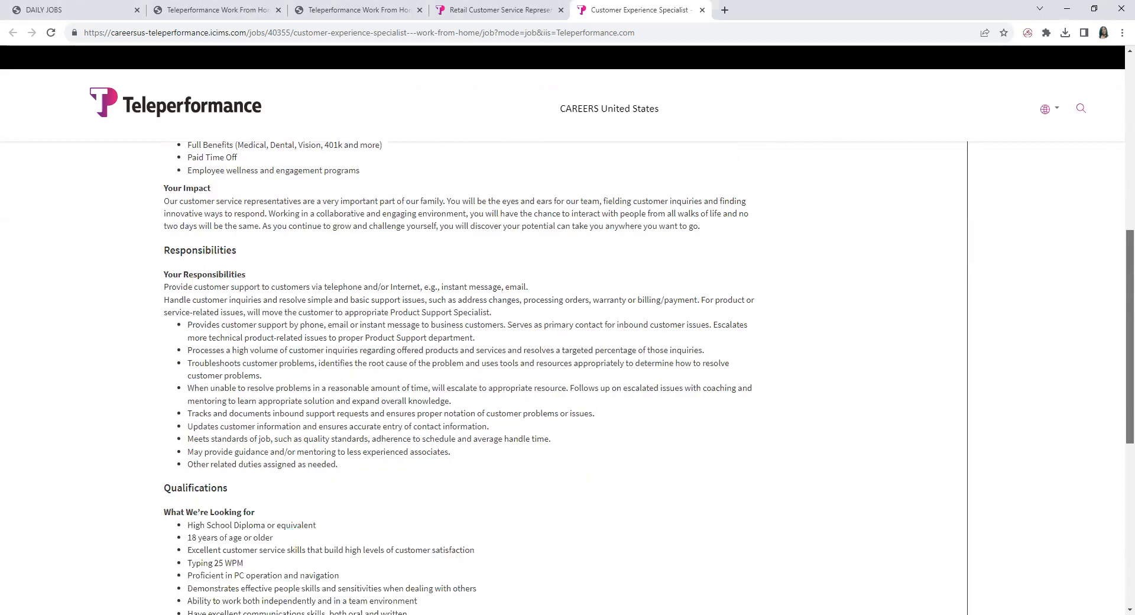
scroll(down, 3)
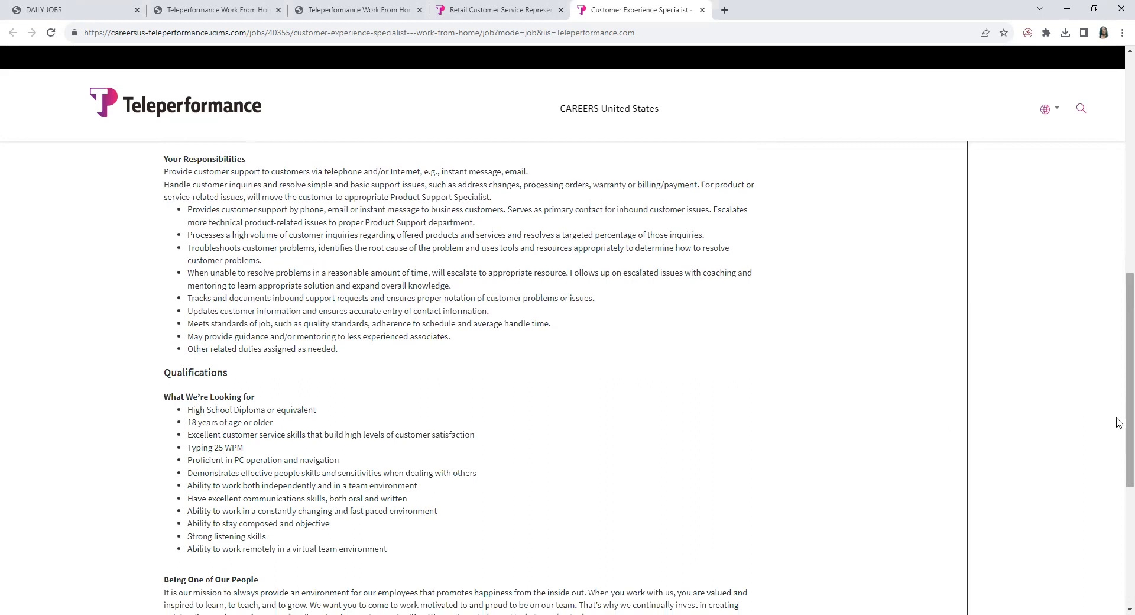
scroll(up, 3)
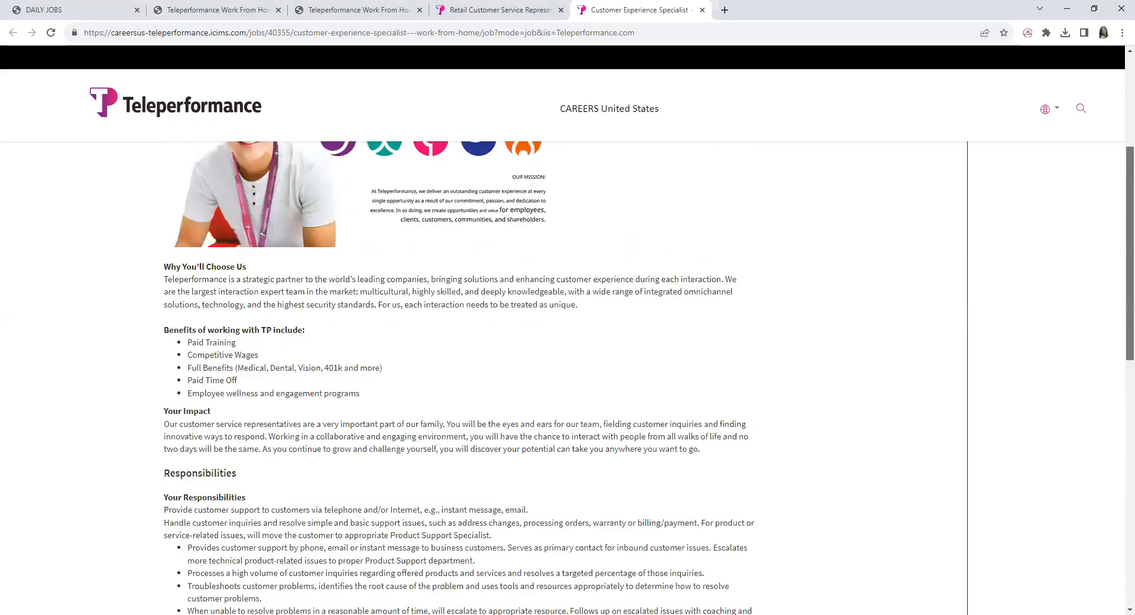
scroll(up, 3)
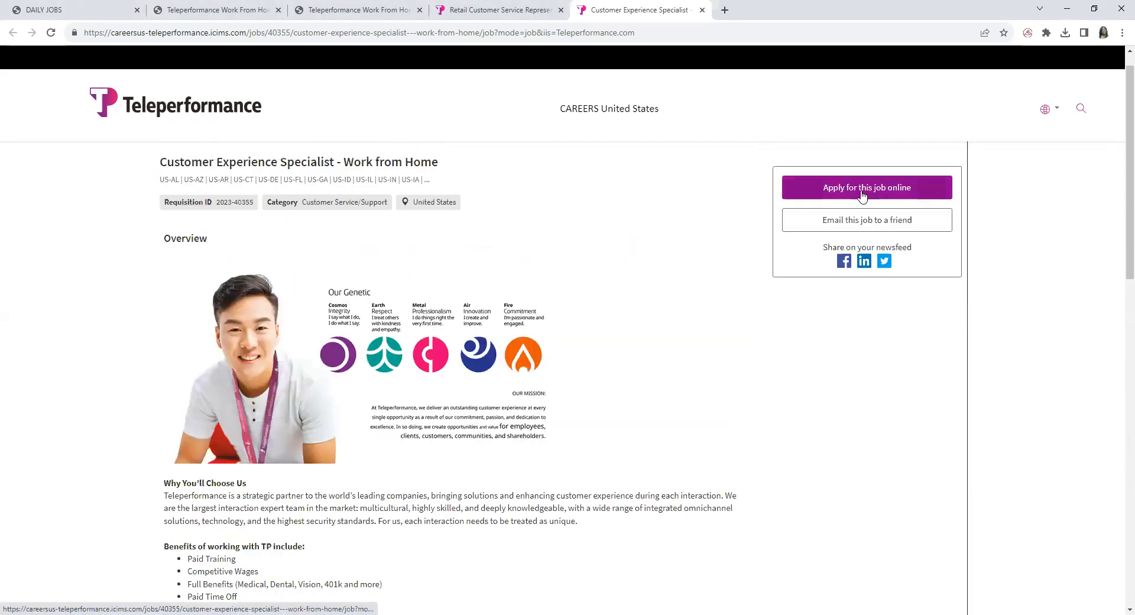
click(496, 10)
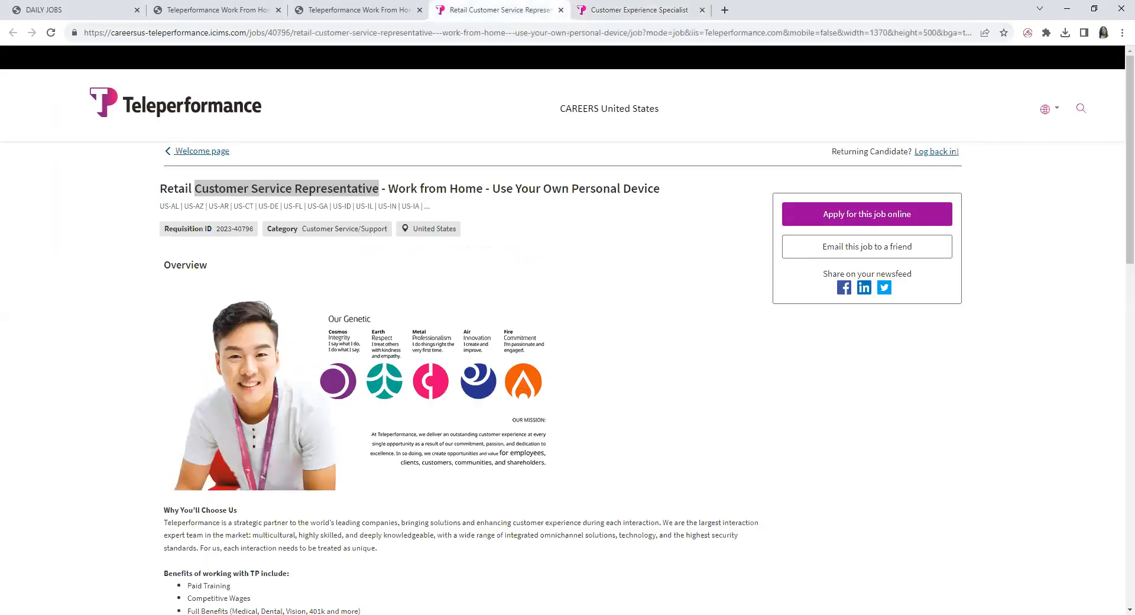